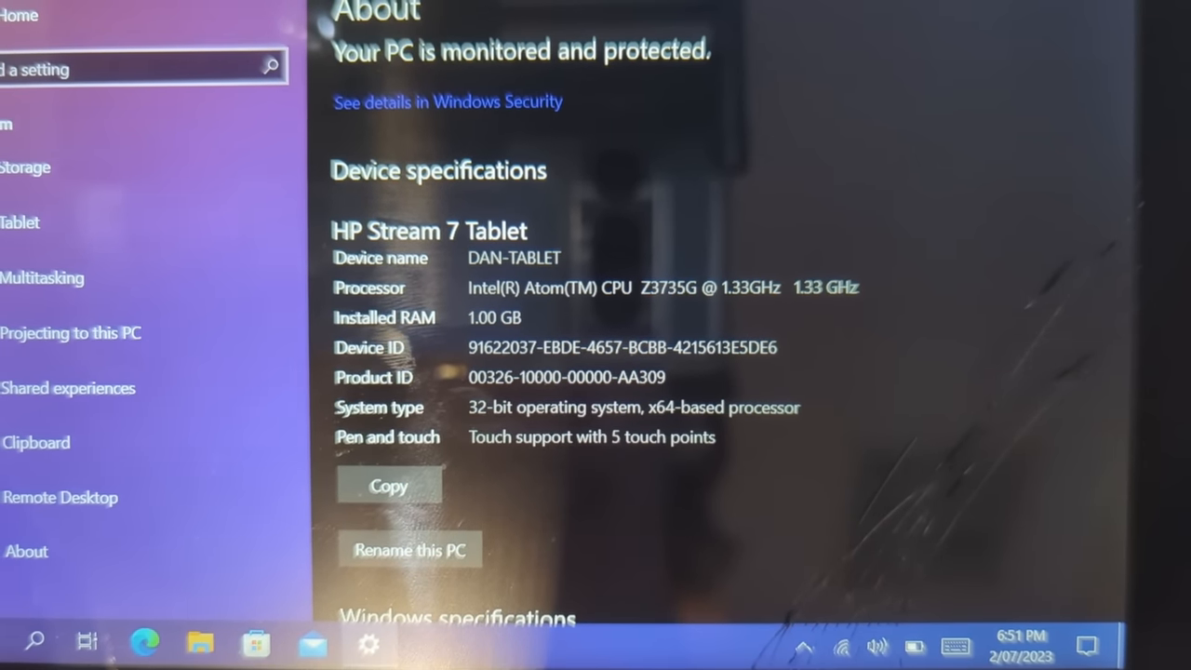
# Close the Settings window so the HP Stream 7 shows its empty Windows desktop.
pyautogui.scroll(-3)
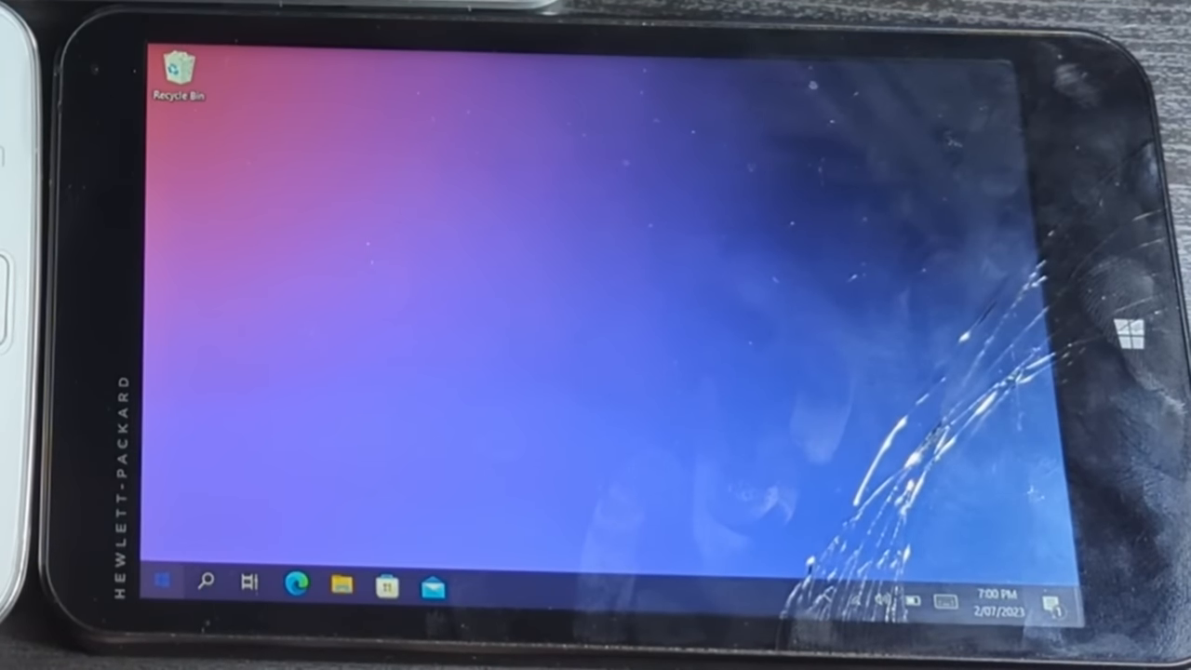
pyautogui.click(164, 585)
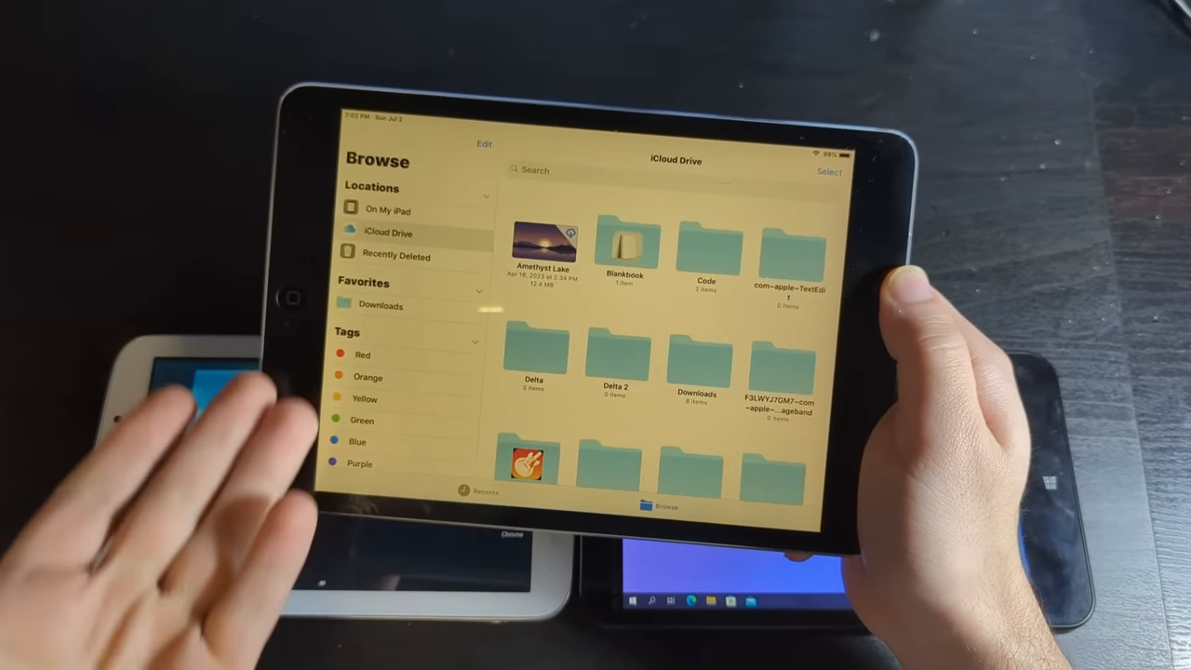
# Browse iCloud Drive on iPad, My Files storage folders on Galaxy Tab, and File Explorer on HP Stream.
pyautogui.scroll(-3)
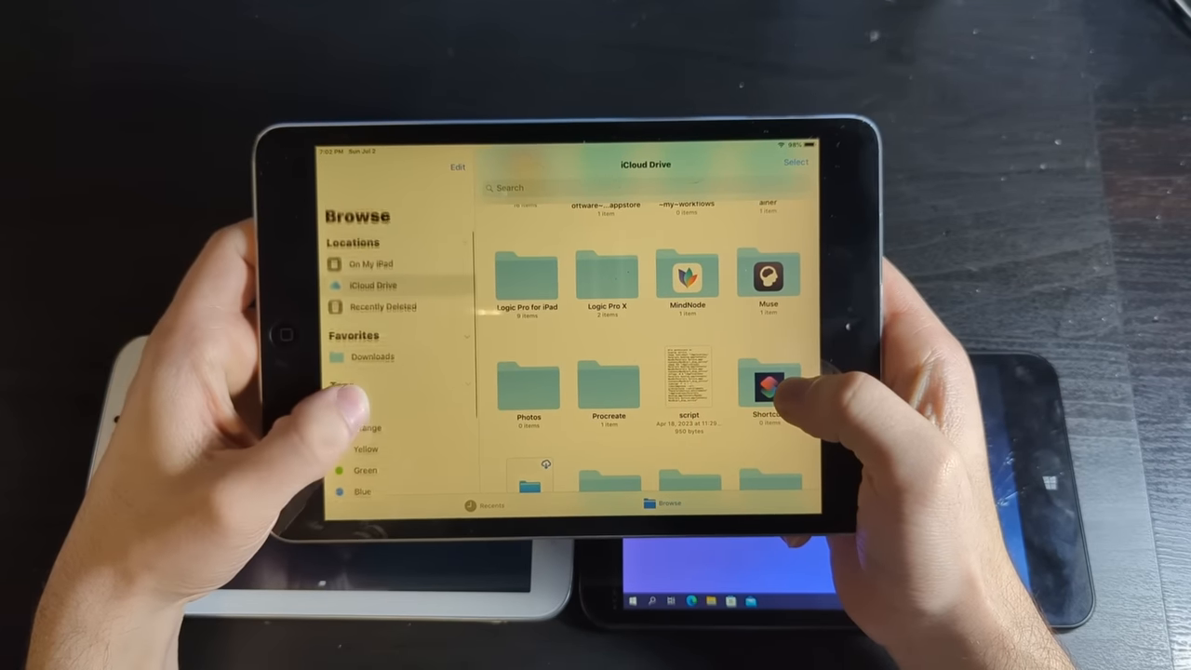
pyautogui.click(370, 264)
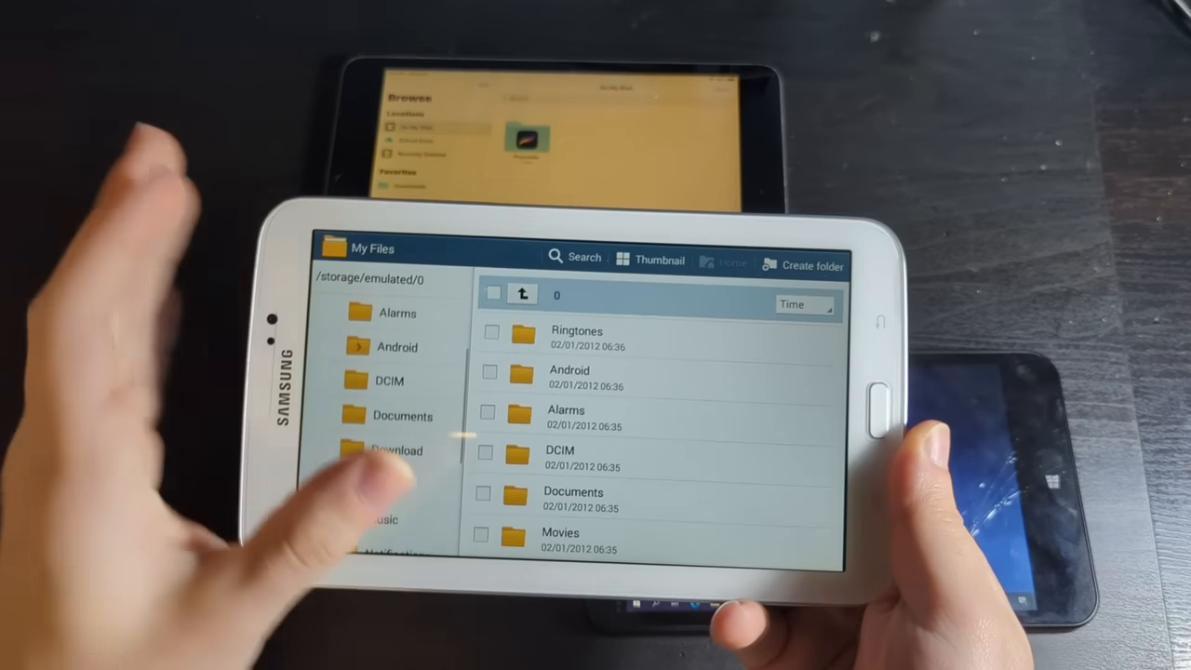
pyautogui.scroll(-3)
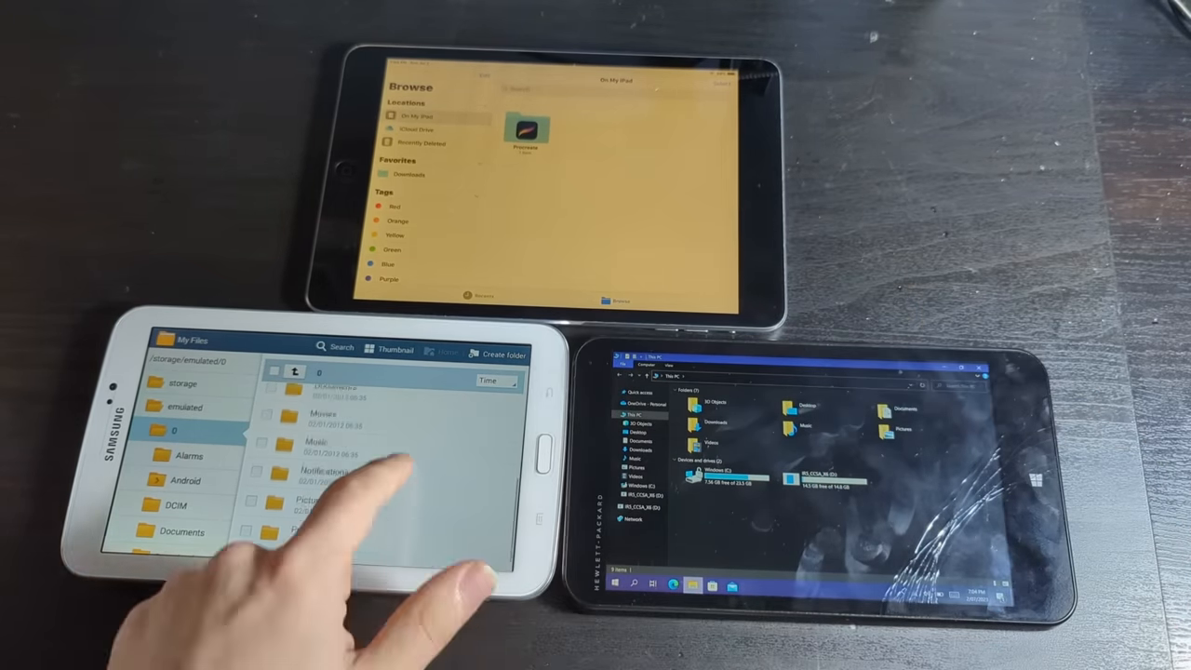
pyautogui.scroll(-3)
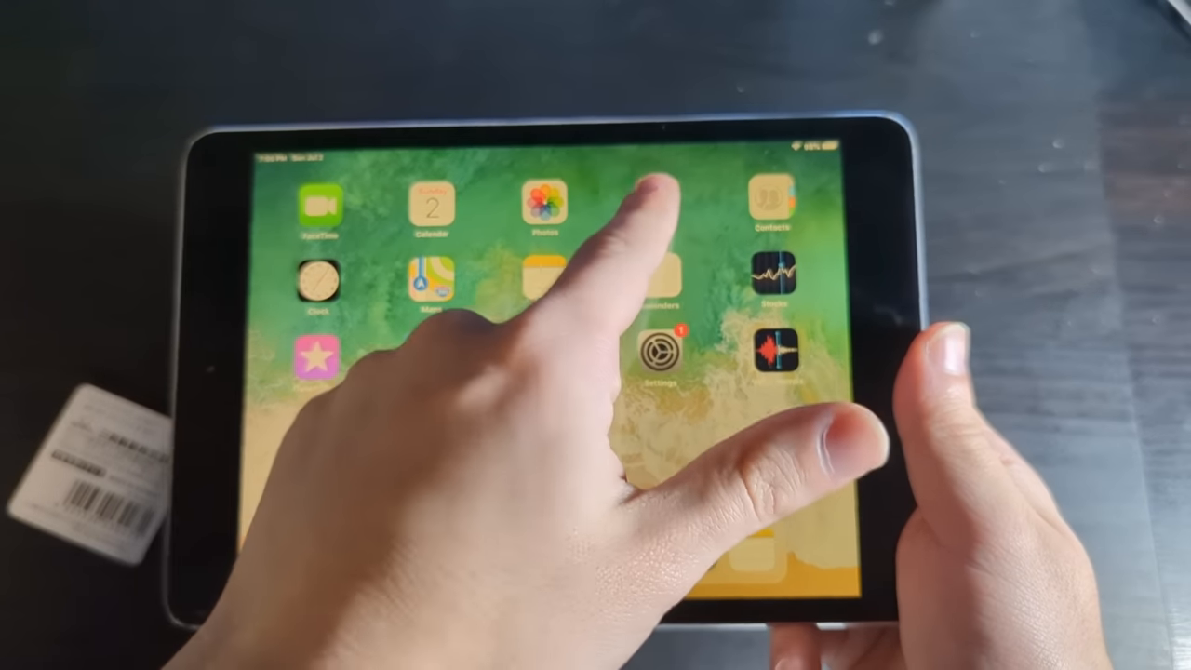
# Return the iPad to its home screen and swipe the Galaxy Tab 3 to unlock it.
pyautogui.click(547, 205)
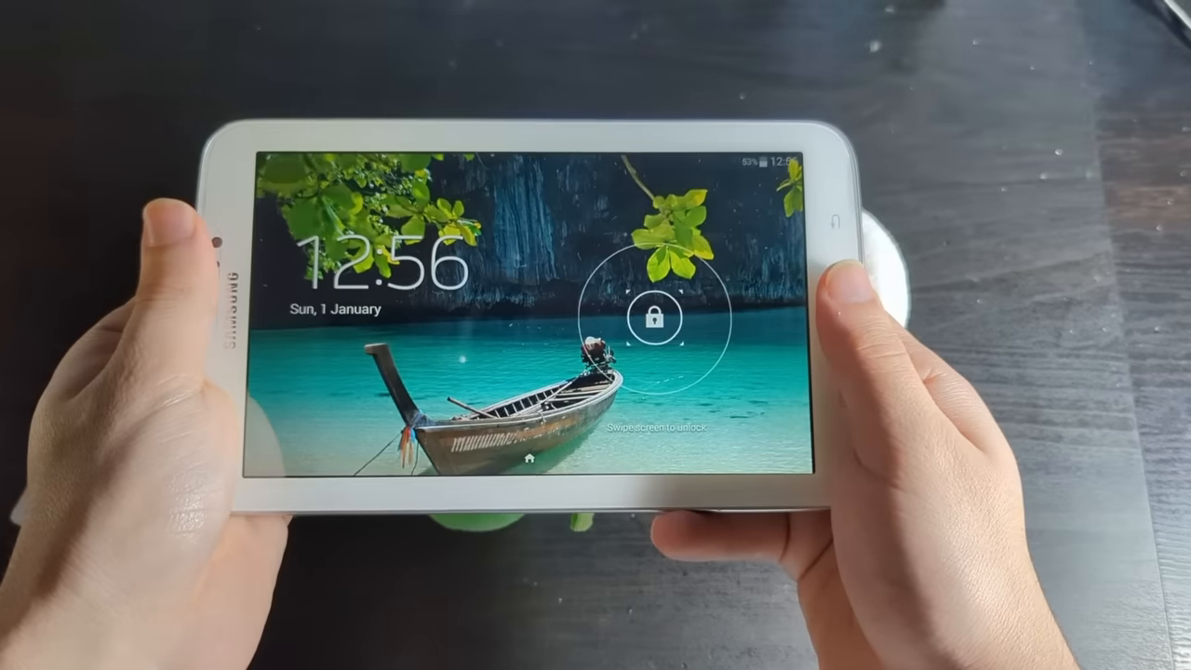
pyautogui.moveTo(651, 316); pyautogui.dragTo(372, 317)
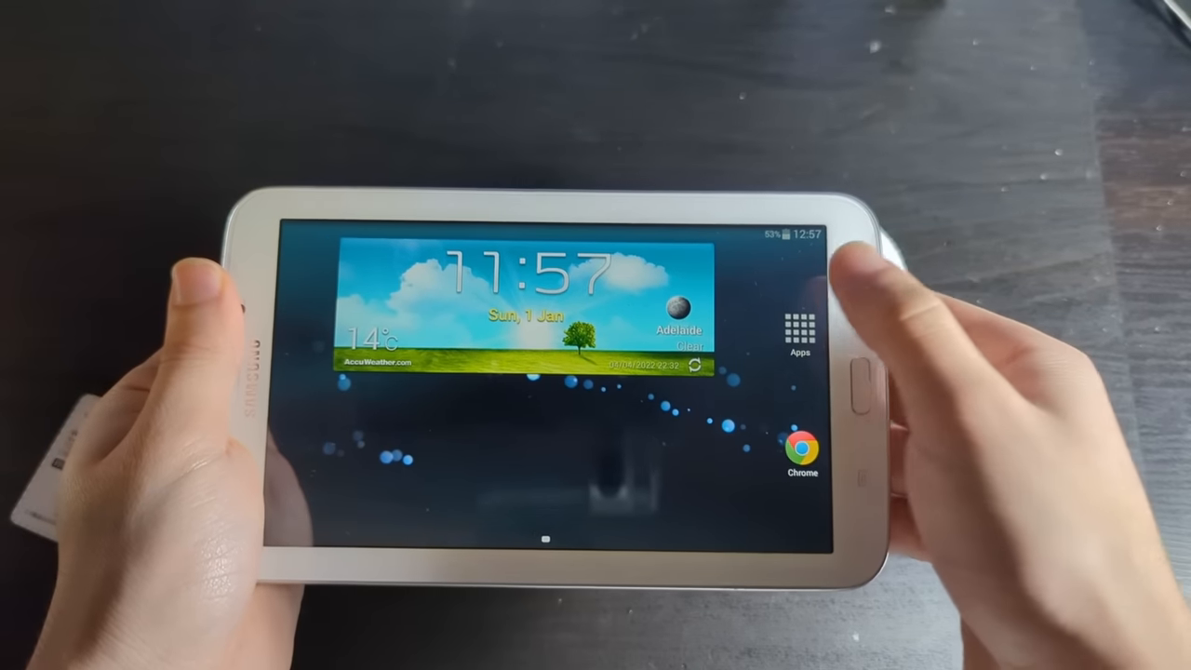
pyautogui.click(796, 331)
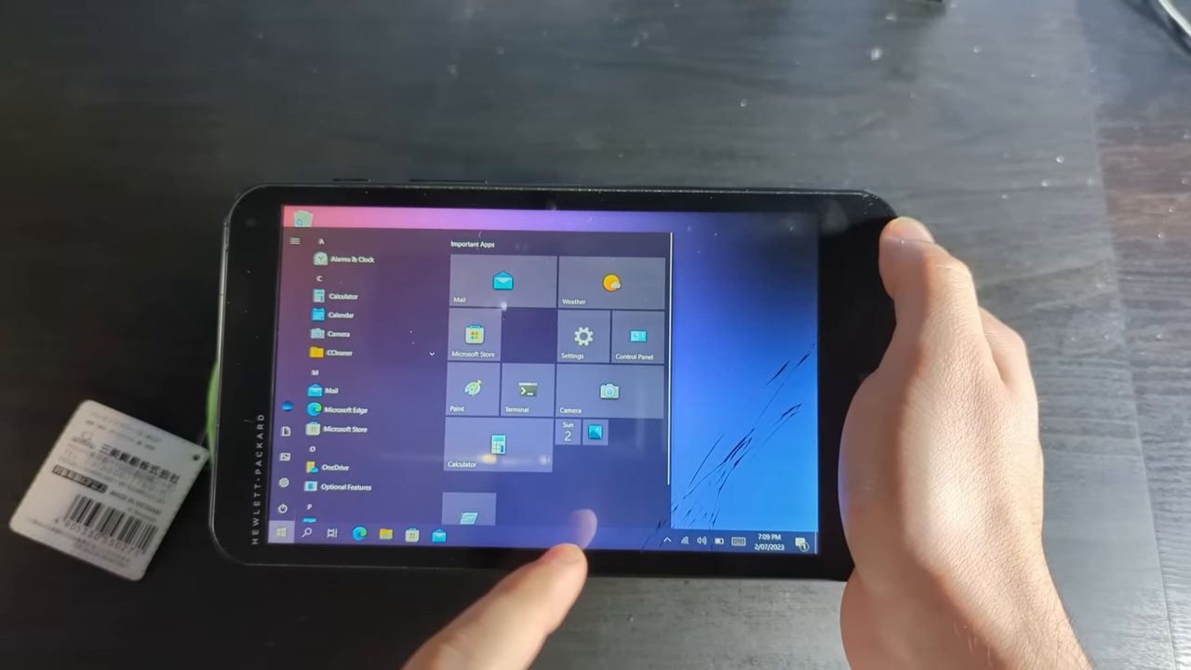
# Launch the Camera app from the Start menu on the HP Stream 7.
pyautogui.click(609, 391)
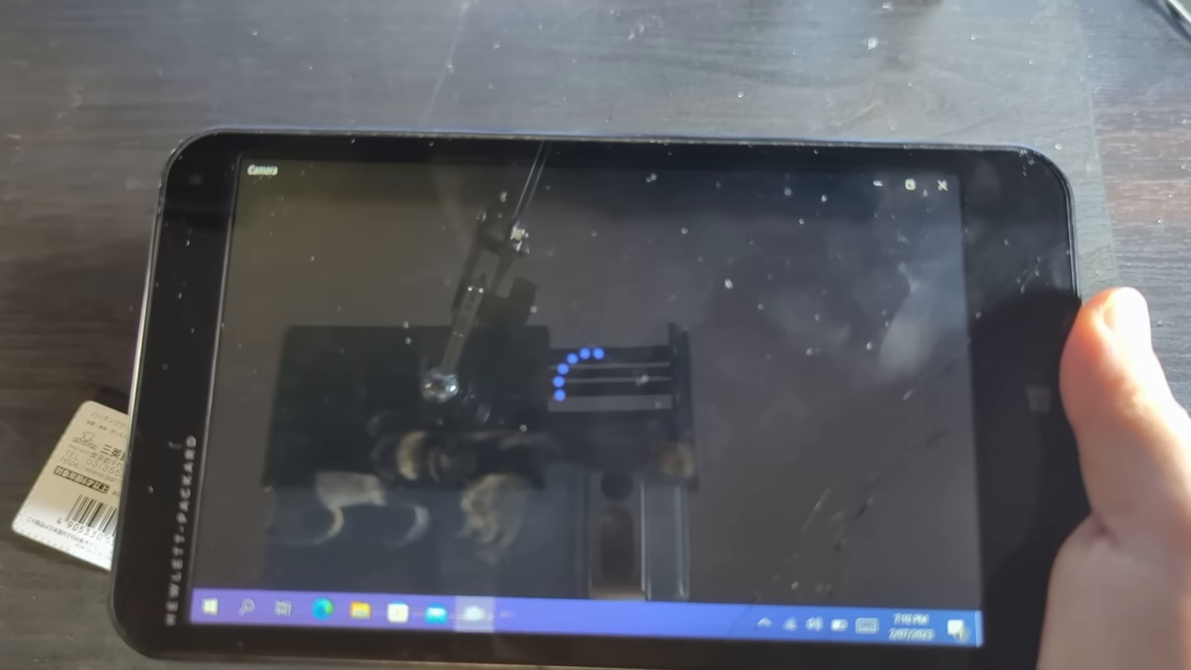
pyautogui.click(890, 437)
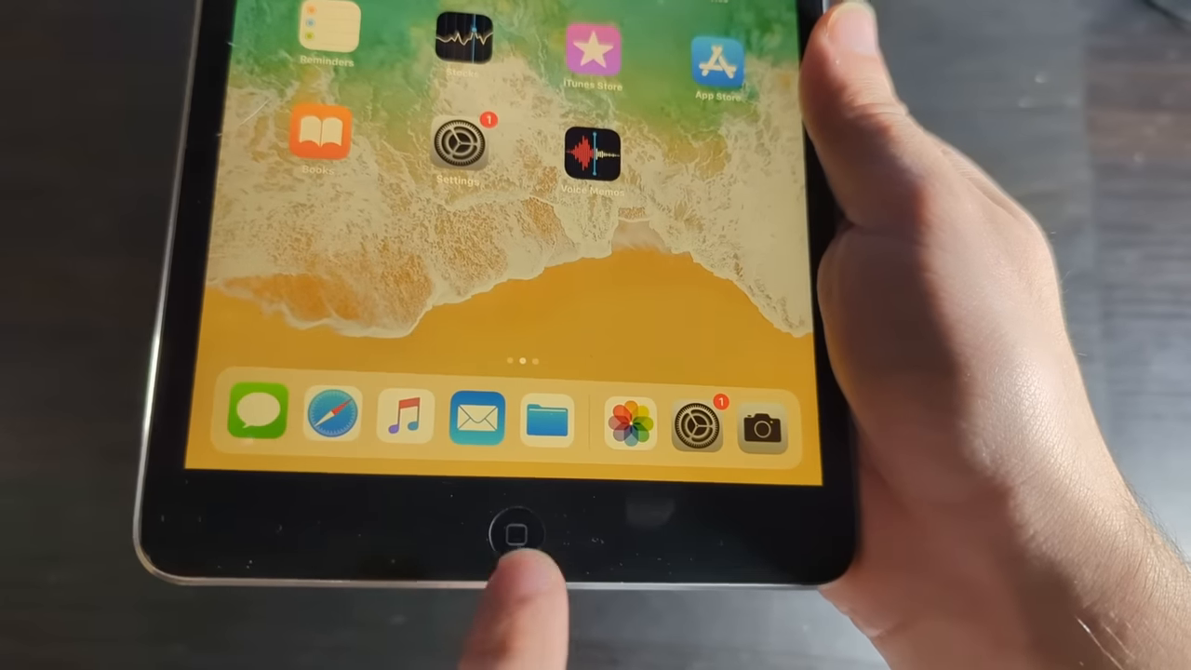
pyautogui.click(510, 536)
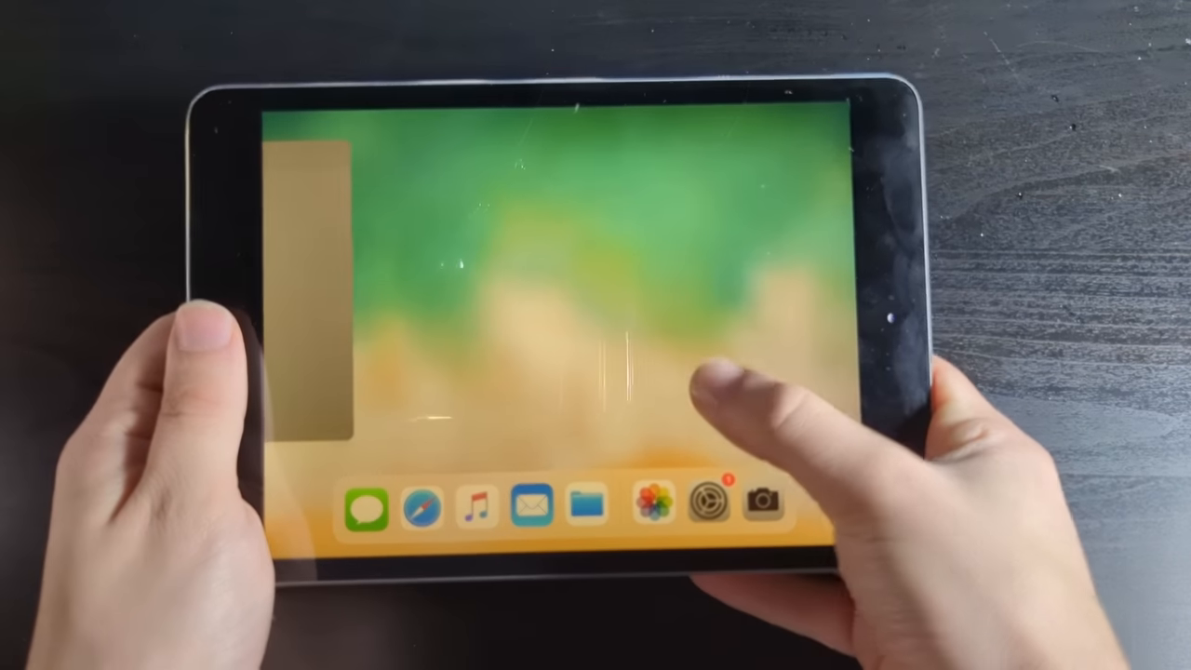
# Bring up the iPad mini app switcher showing the open apps.
pyautogui.click(707, 502)
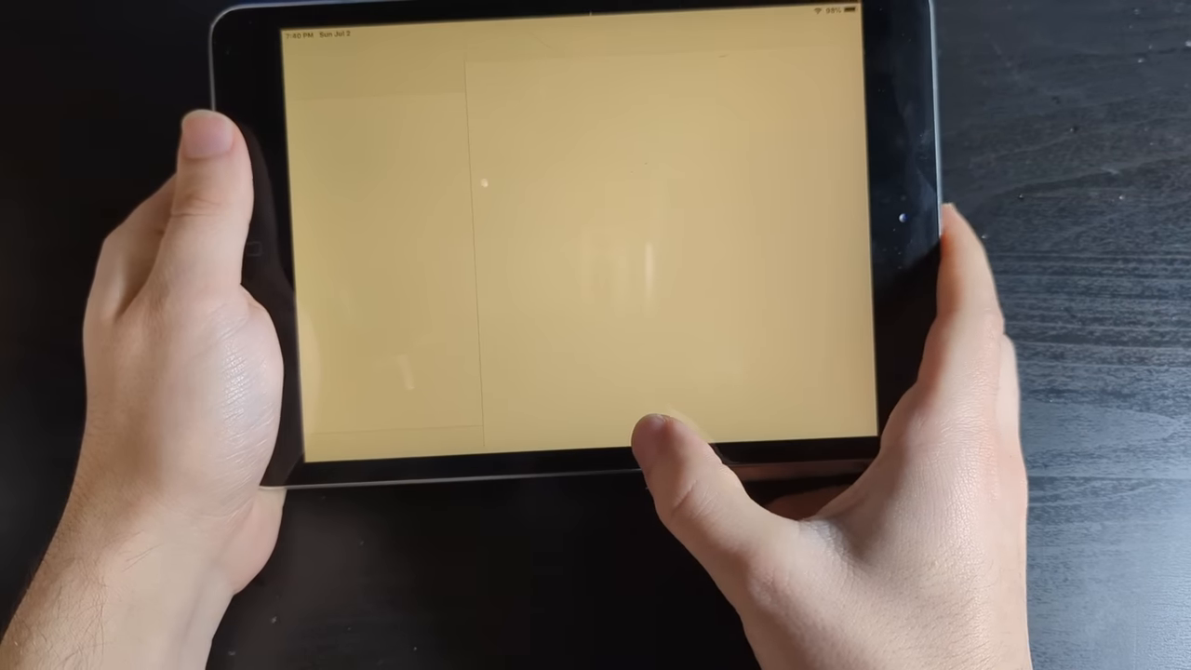
# Pull Messages from the Dock and float it as a Slide Over window beside Mail.
pyautogui.click(551, 388)
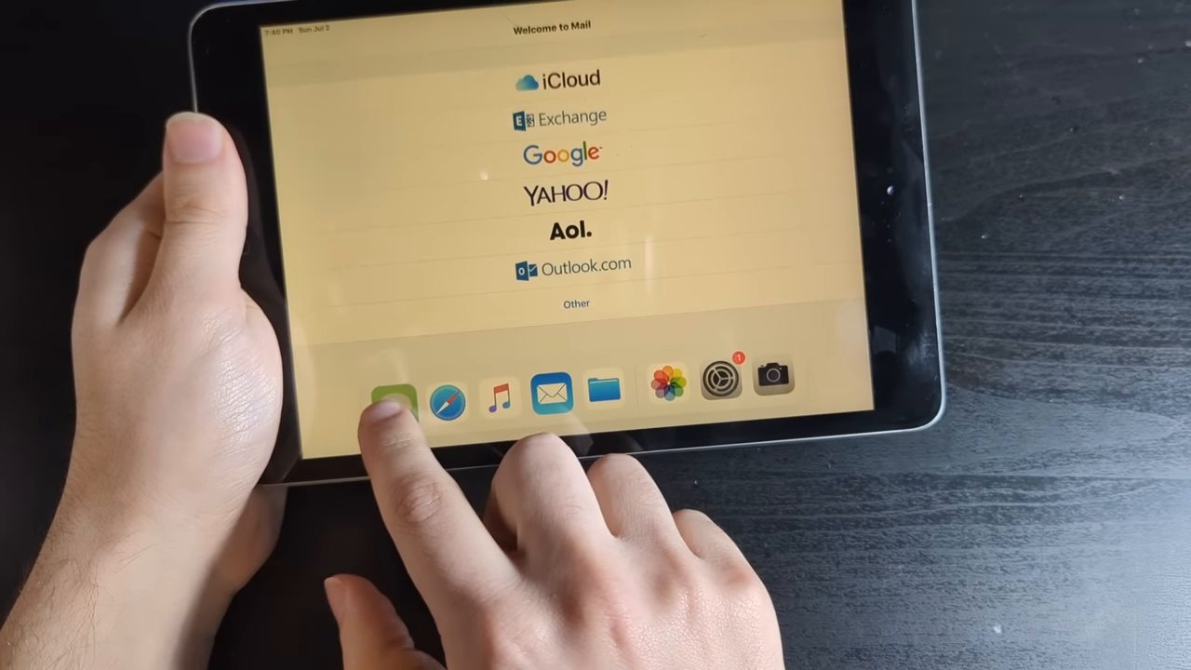
pyautogui.click(398, 390)
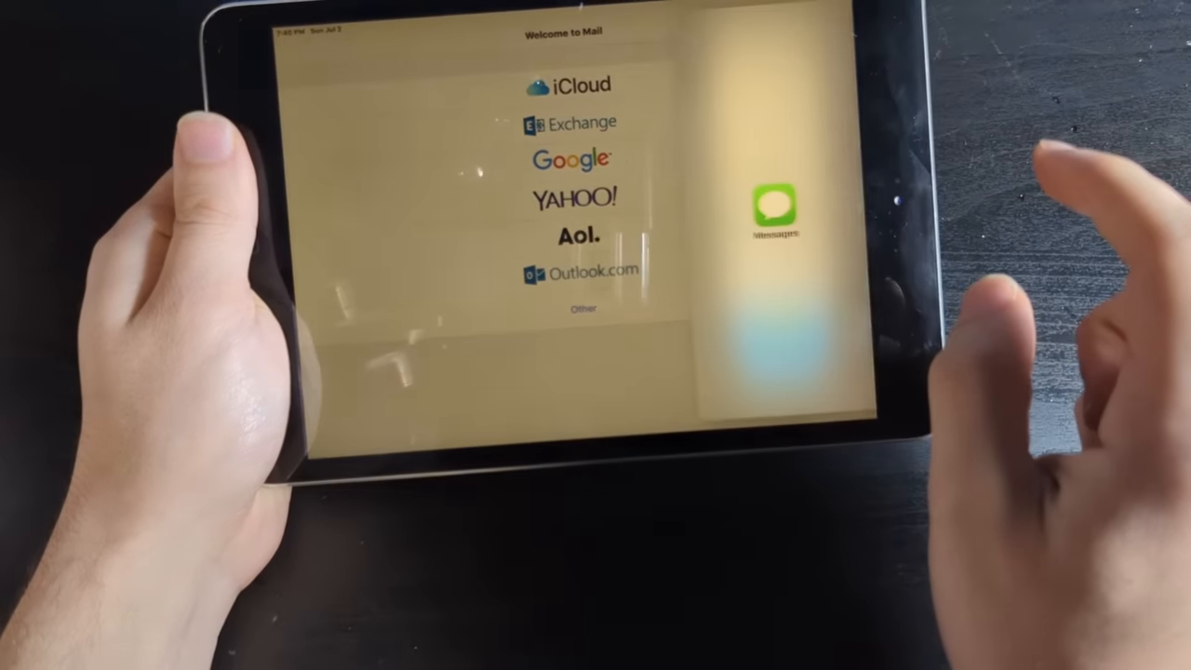
pyautogui.click(772, 208)
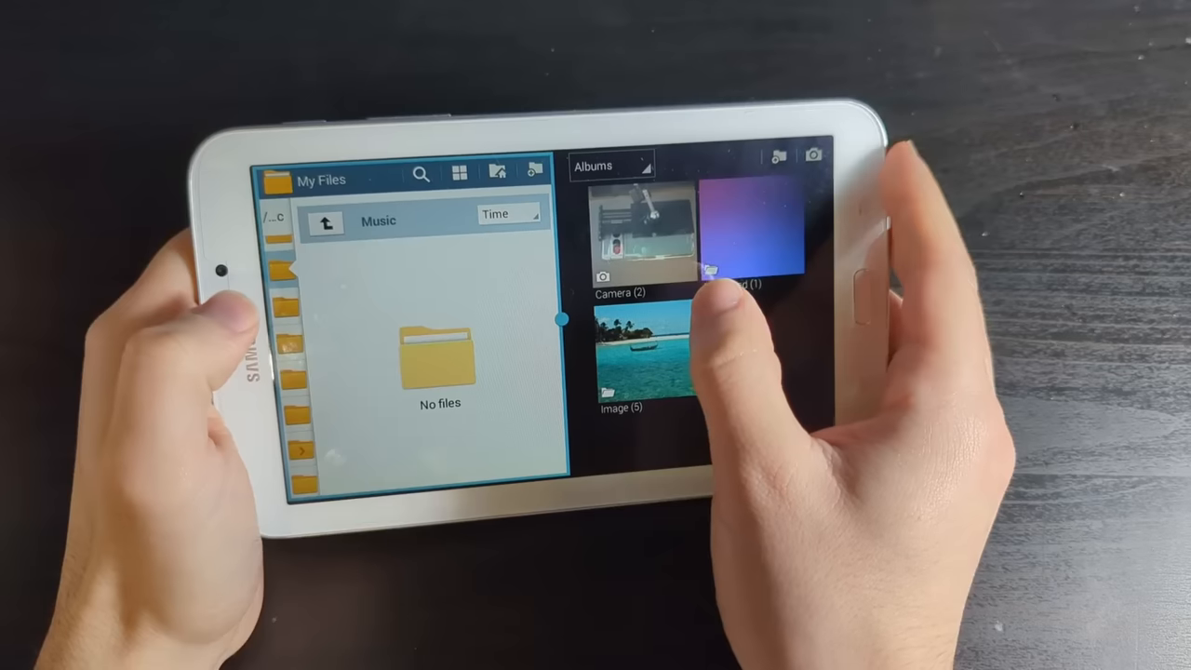
# Run My Files (Music folder) and Gallery albums side by side in Samsung multi-window.
pyautogui.click(637, 233)
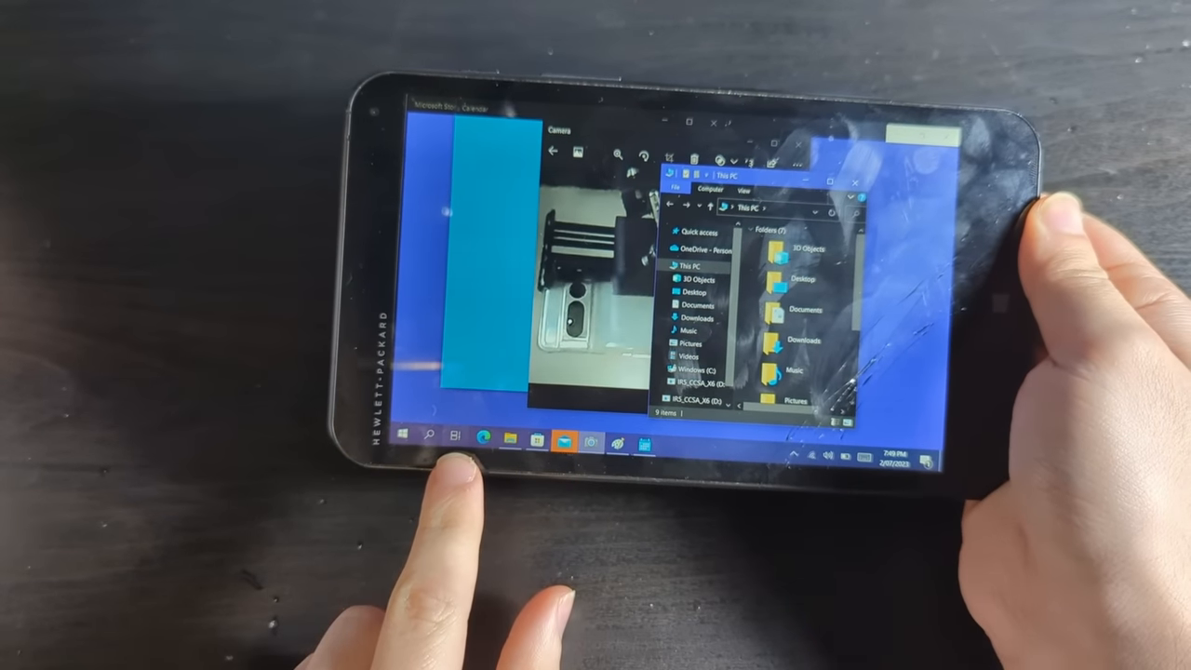
# Use Task View to switch to the Untitled - Paint window full screen.
pyautogui.click(478, 435)
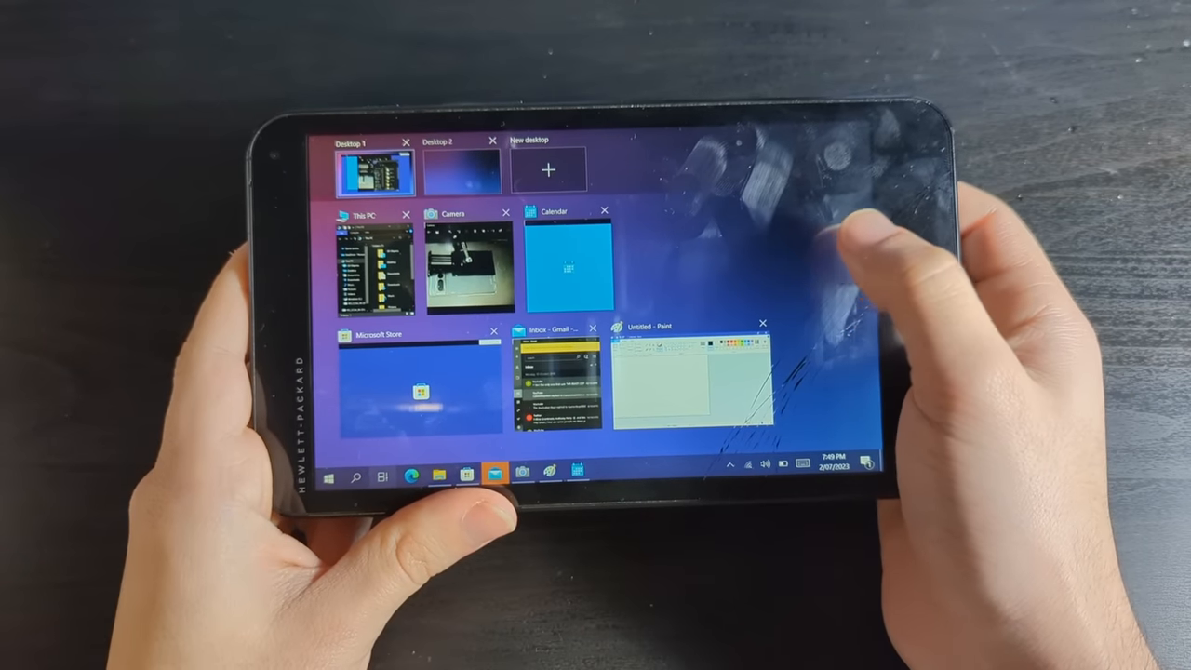
pyautogui.click(692, 372)
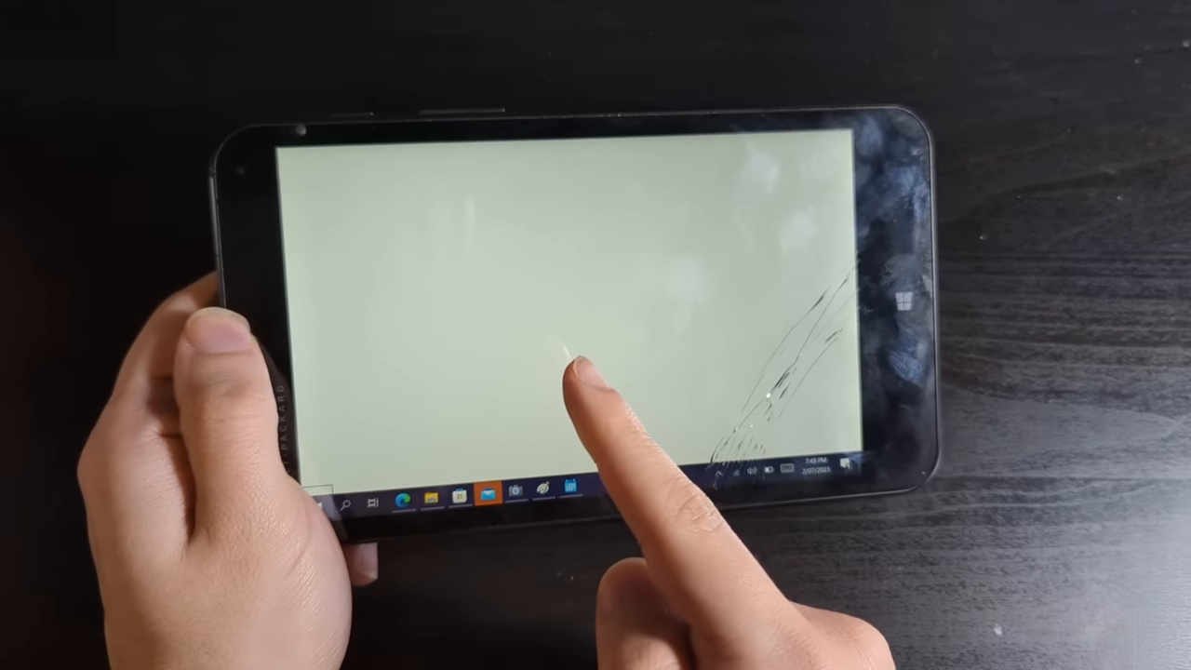
# Launch Task Manager from the taskbar menu and expand it to More details.
pyautogui.rightClick(350, 500)
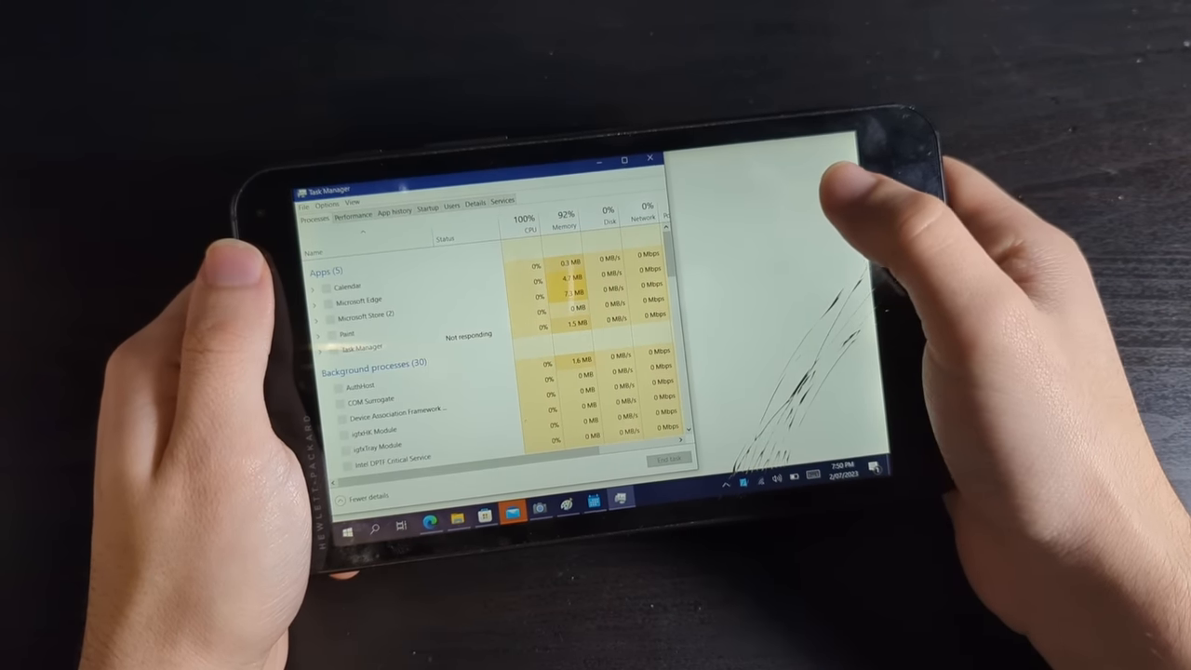
pyautogui.click(905, 476)
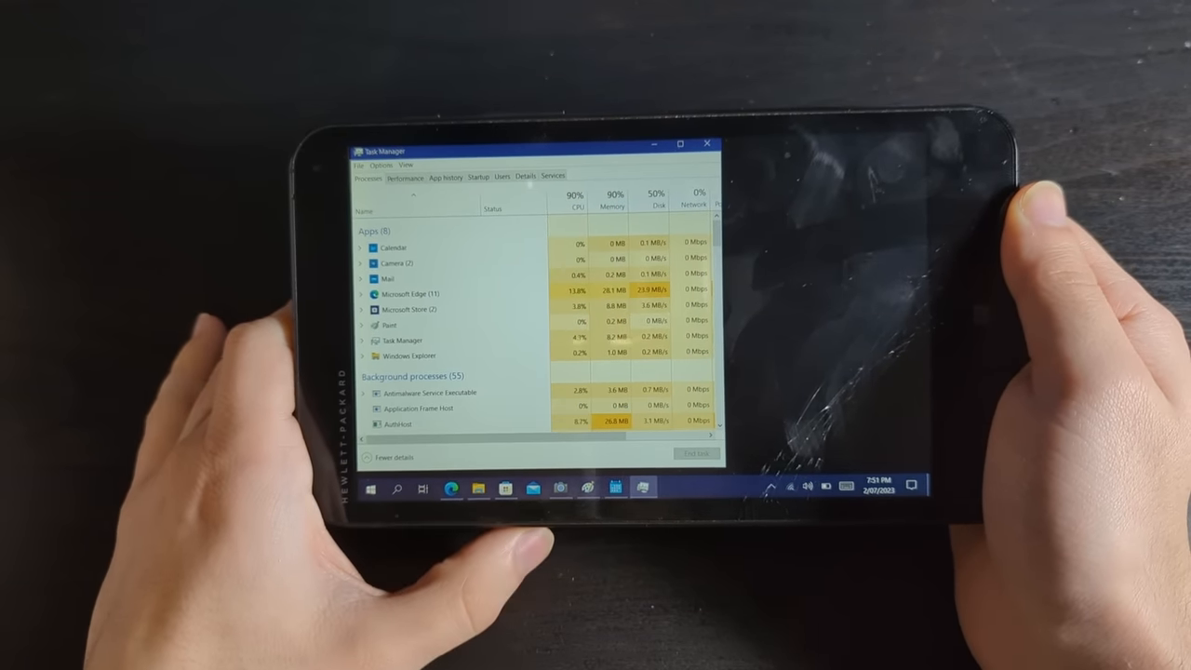
# Show the CPU performance graph in Task Manager, then bring the This PC window to the front.
pyautogui.click(405, 179)
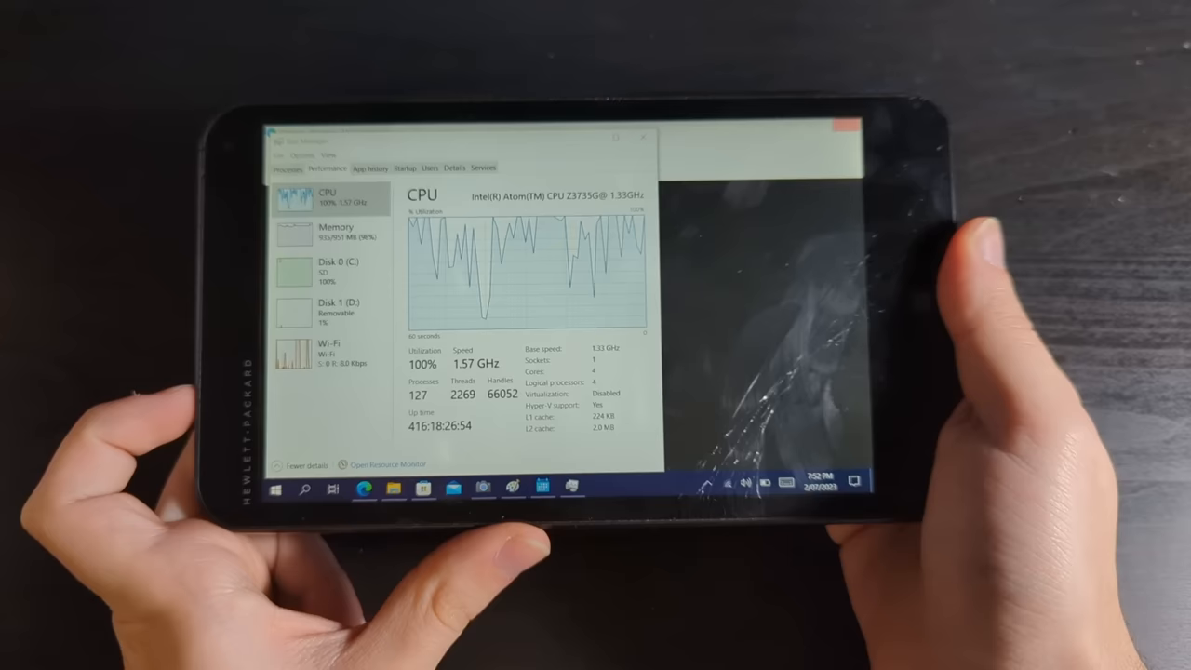
pyautogui.click(391, 487)
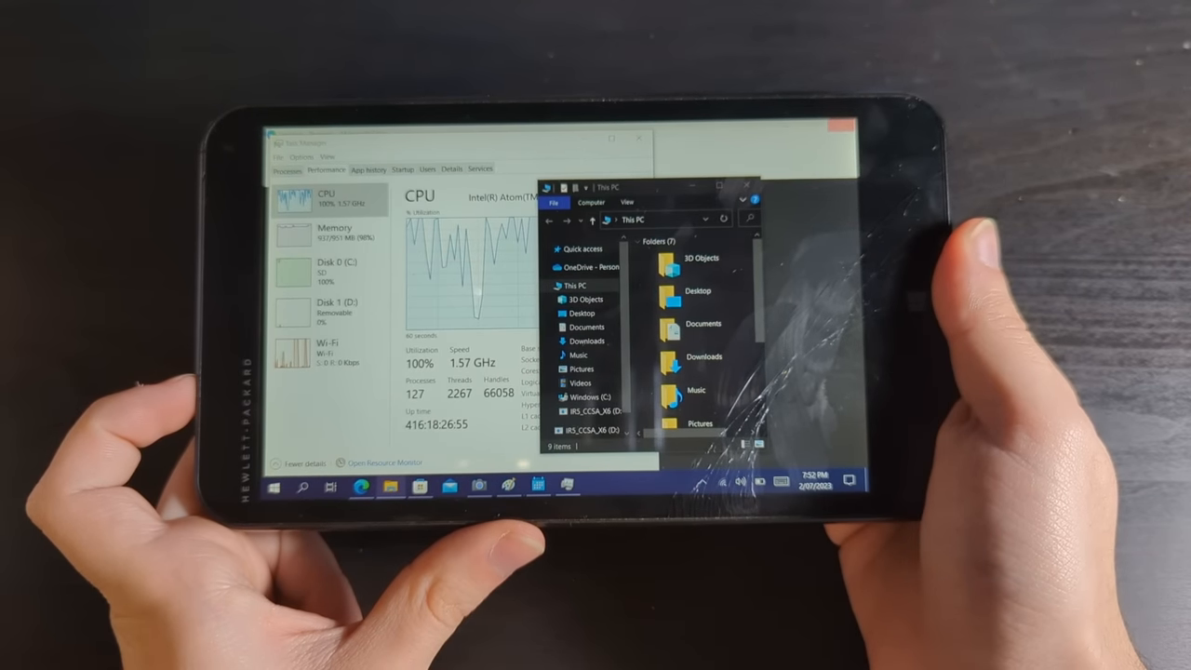